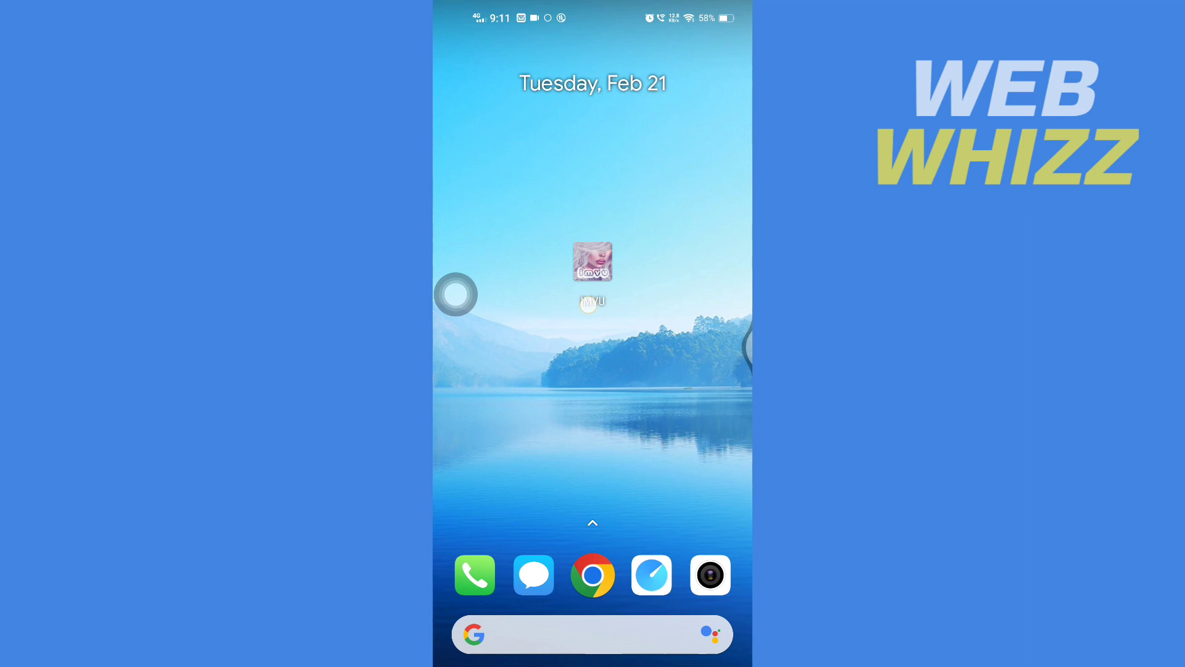
- Launch the IMVU app from the home screen to reach the profile page
click(593, 260)
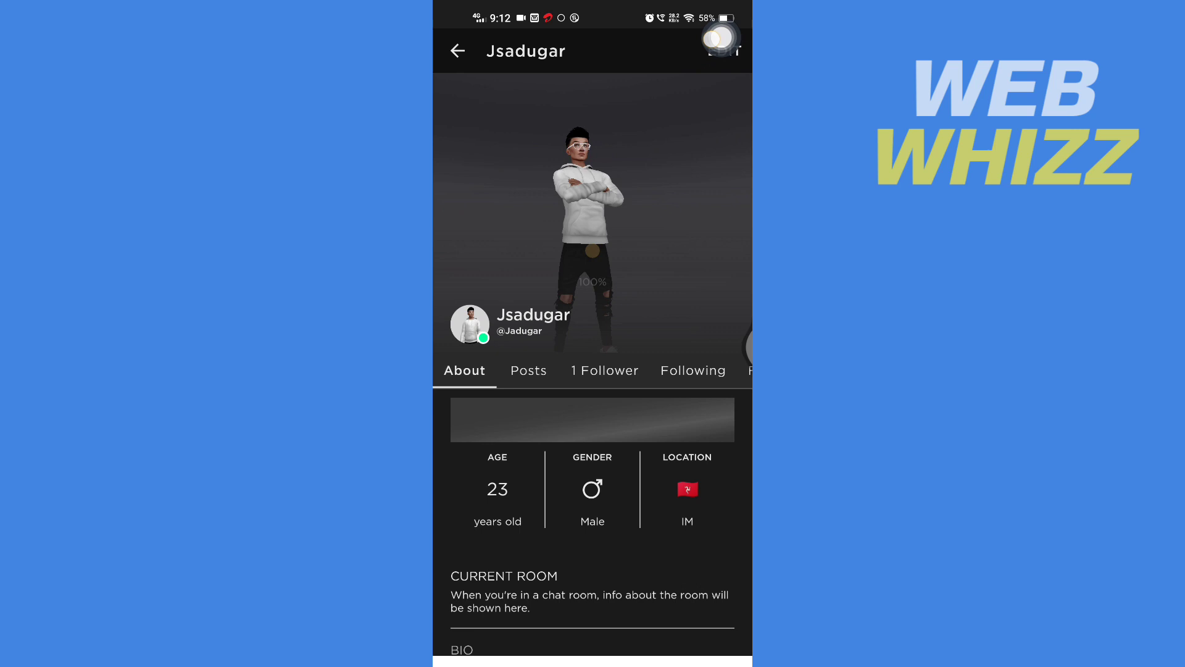
- Enter Edit Profile and start changing the profile icon, showing the photo source choices
click(726, 46)
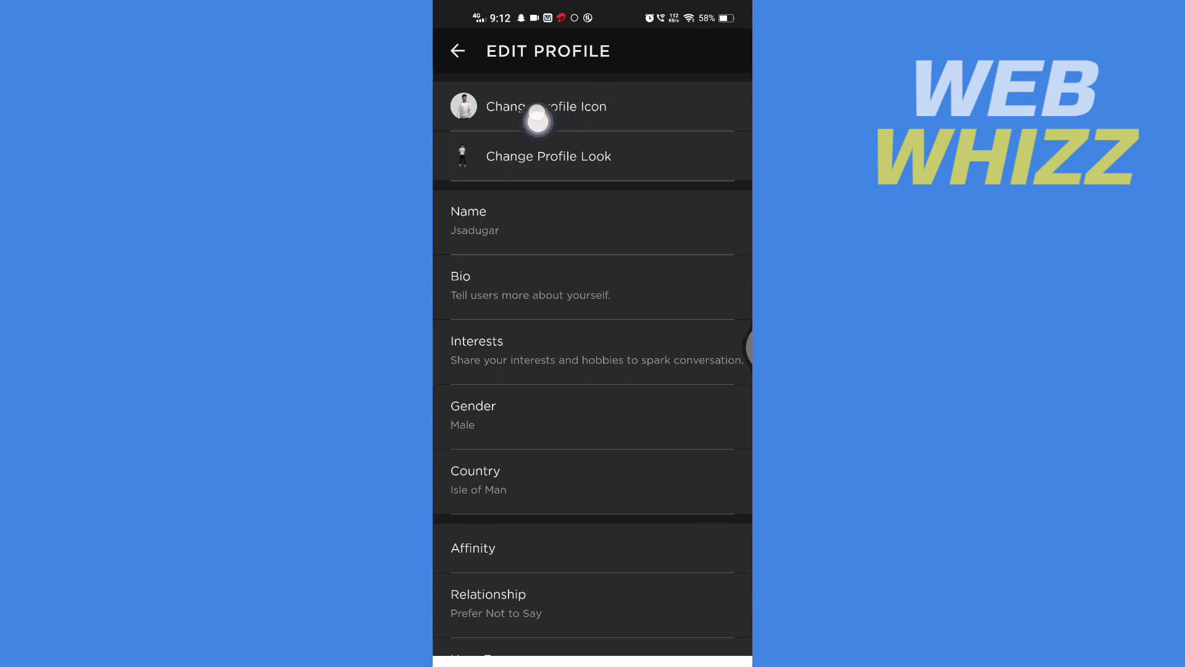
click(545, 106)
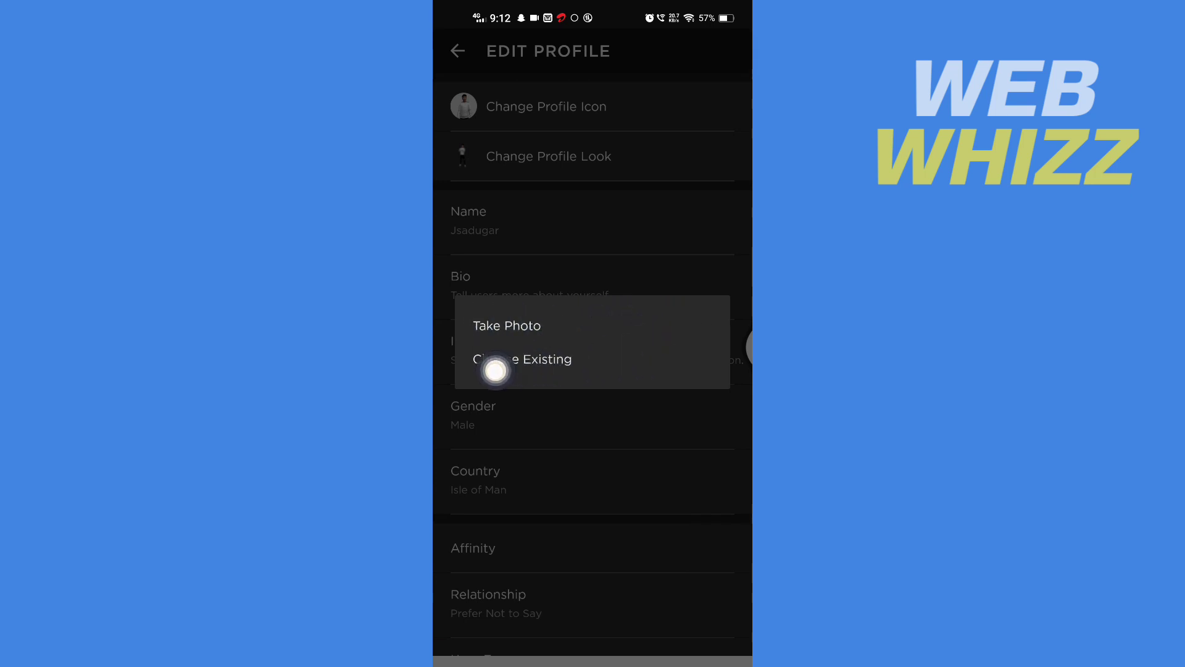
- Choose an existing image as source and allow IMVU access to photos and media
click(522, 360)
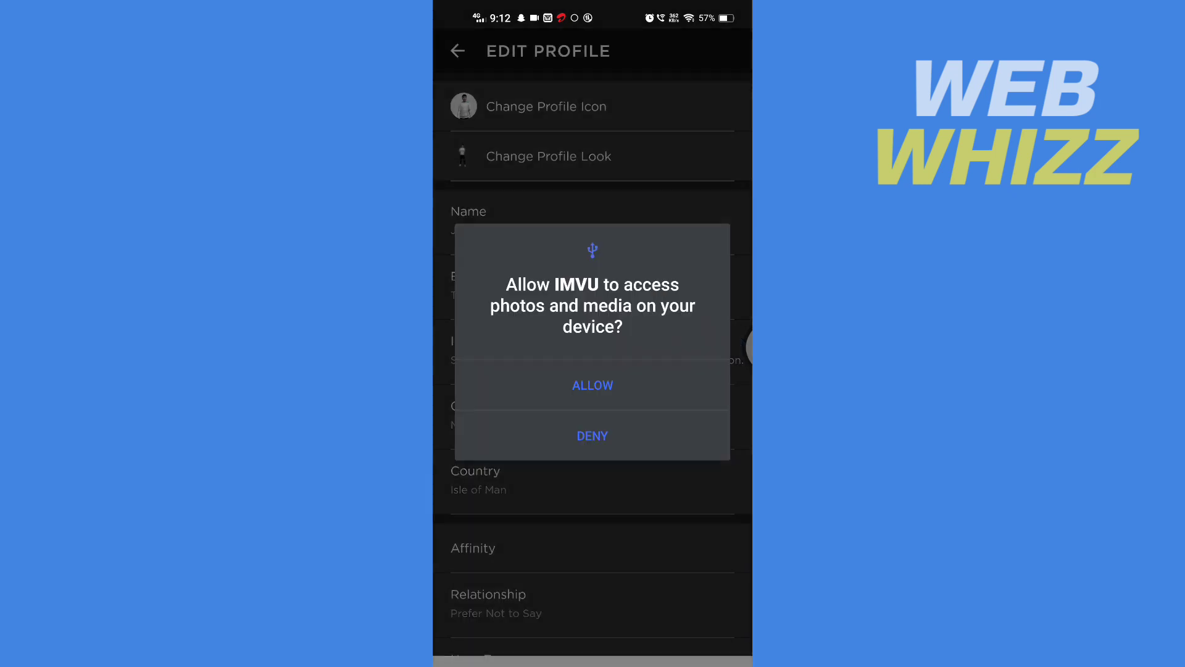
click(593, 385)
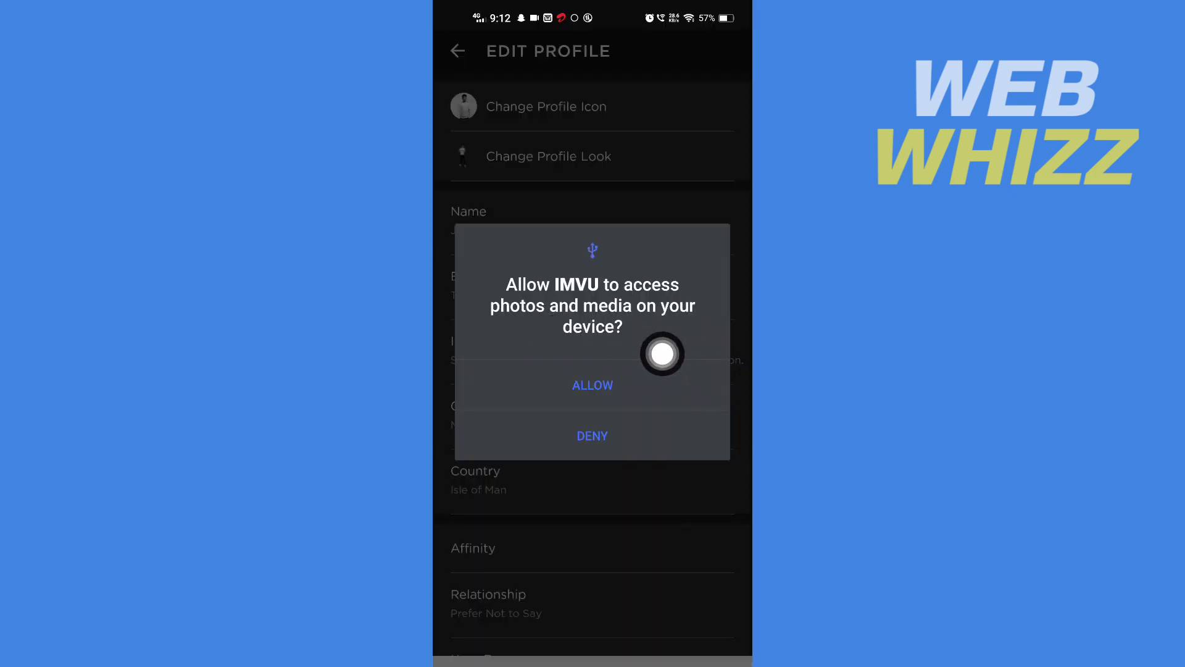
mouse_move(663, 332)
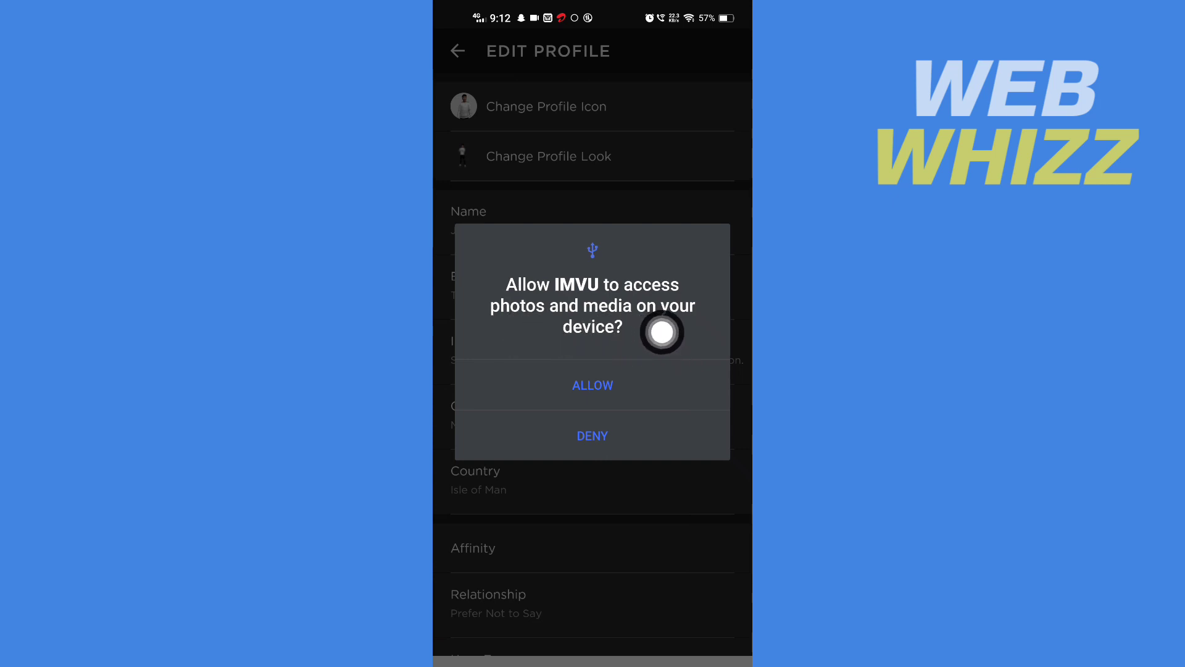
click(593, 385)
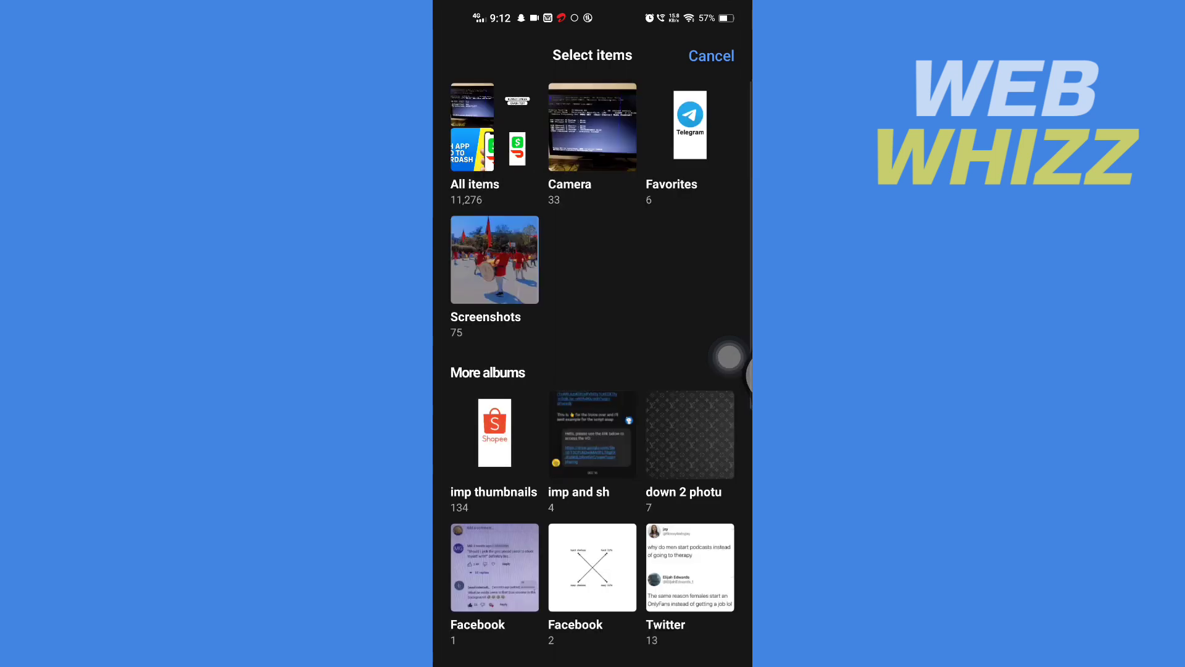
mouse_move(624, 400)
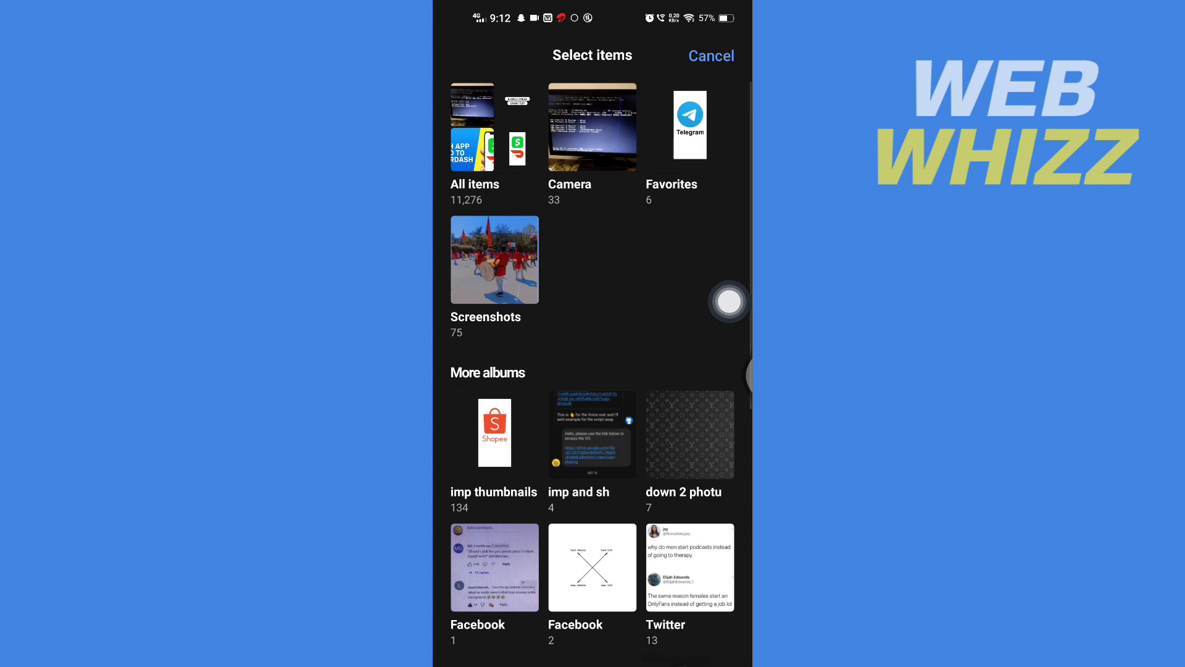
- Cancel the photo picker and return to Edit Profile without choosing an image
click(709, 55)
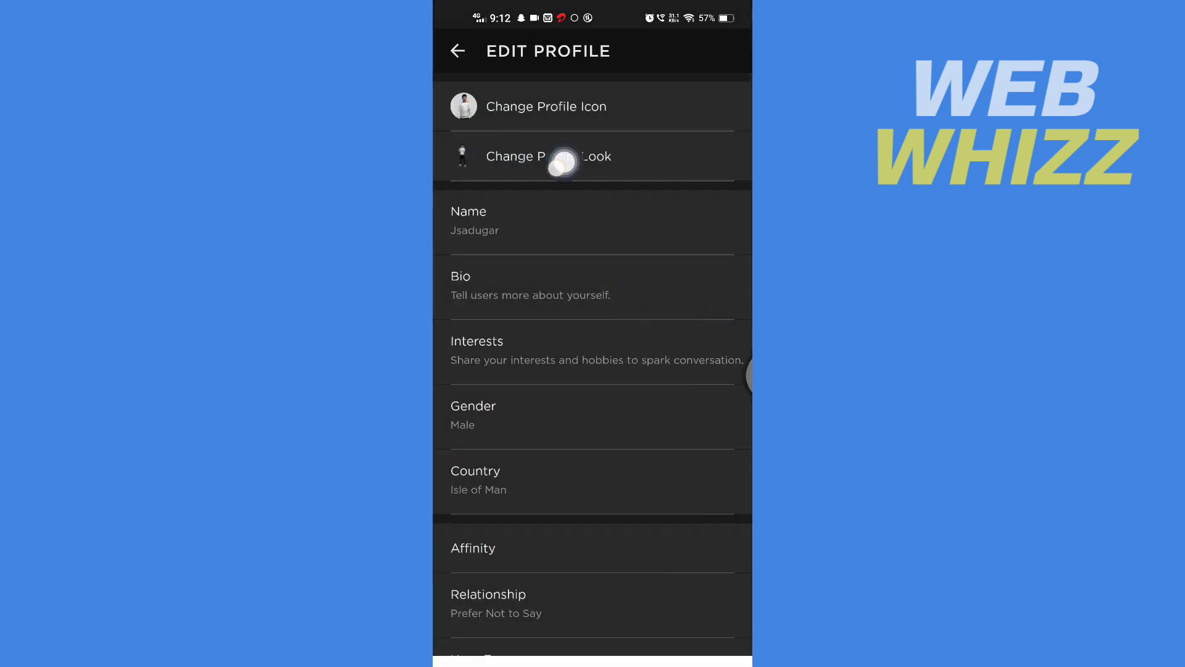
- Open Change Profile Look and show the Clothing inventory's Tops grid
click(547, 157)
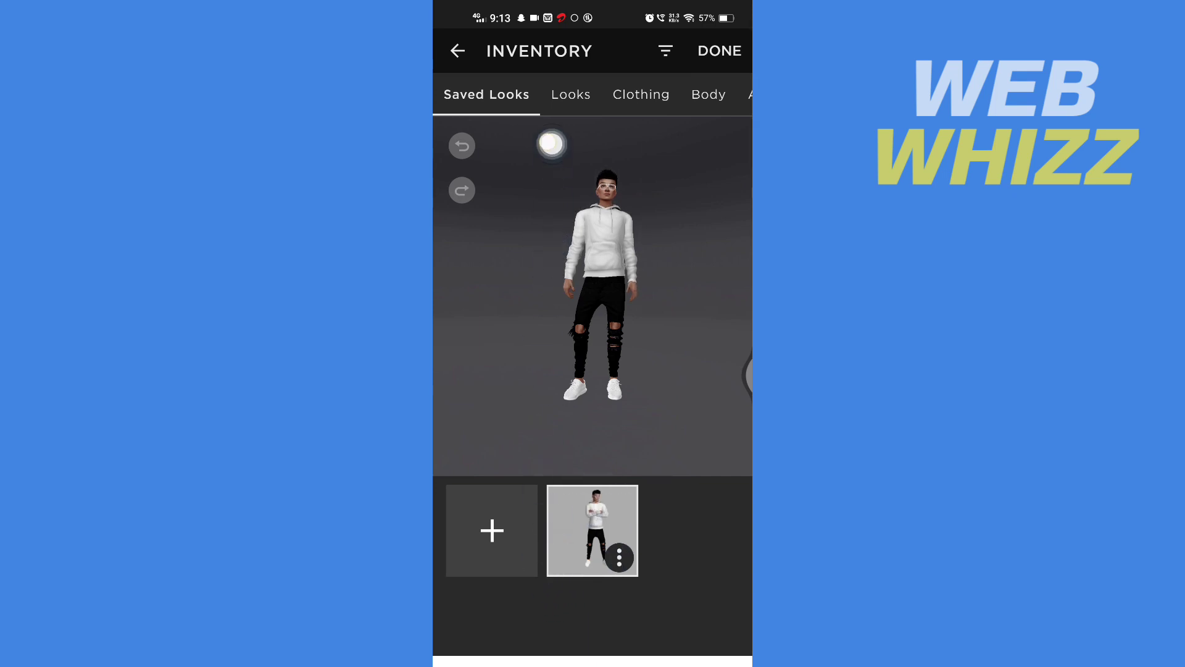
click(571, 94)
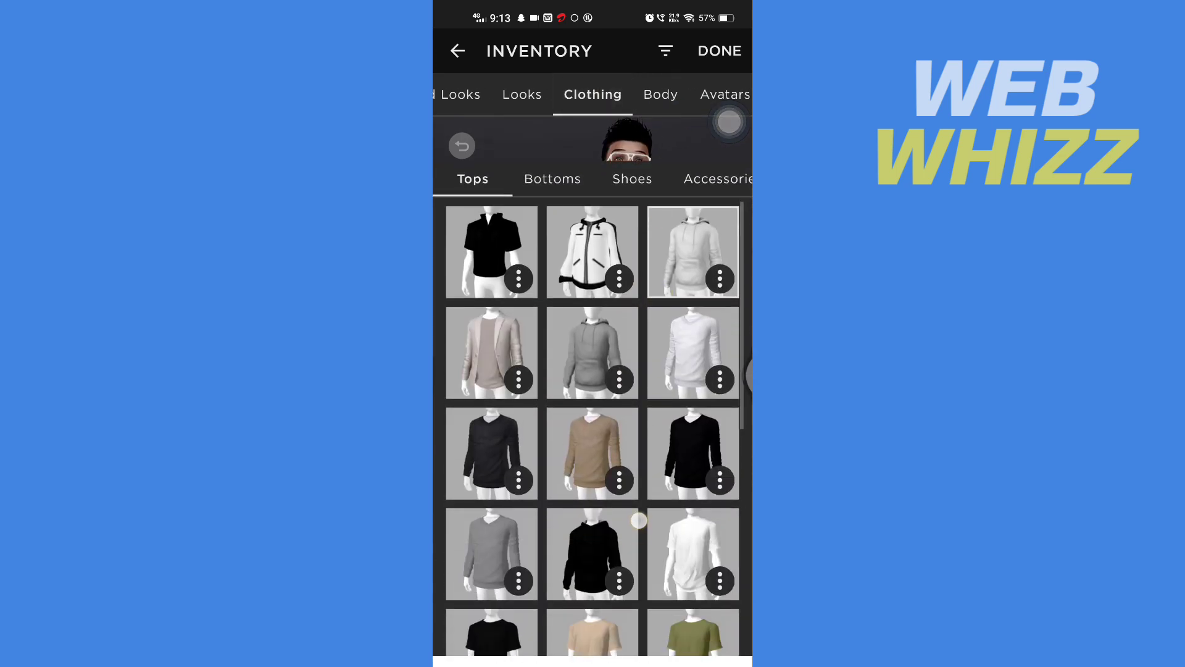
- Put the olive green t-shirt on the avatar in place of the white hoodie and show the All inventory
click(691, 250)
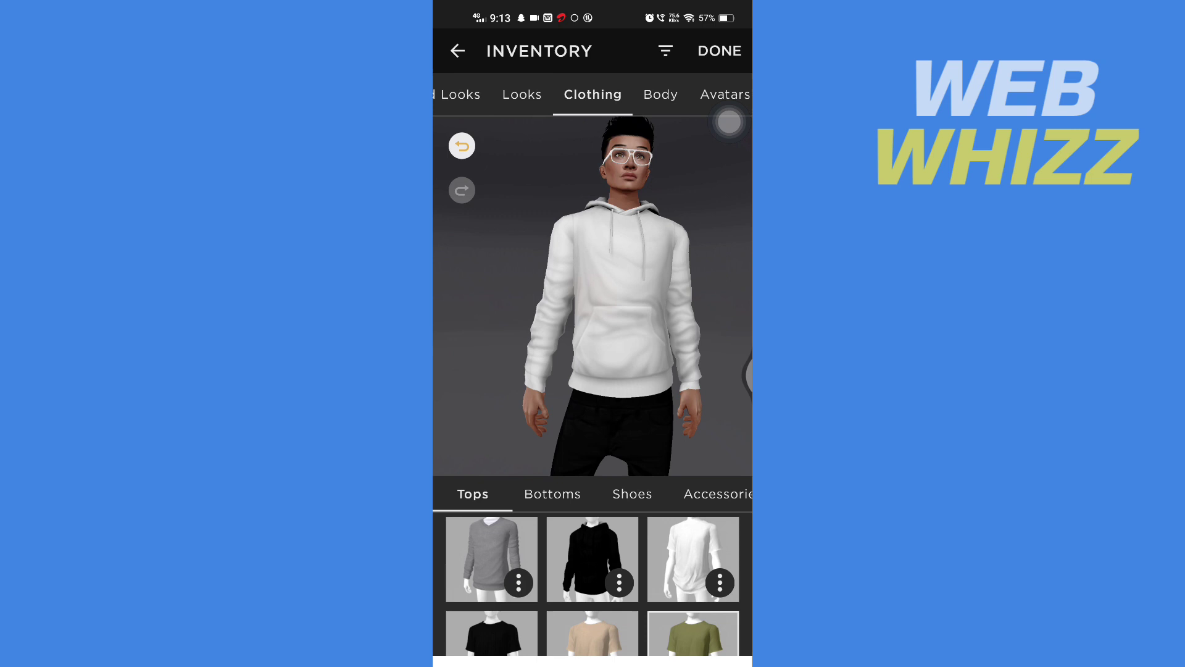
click(691, 634)
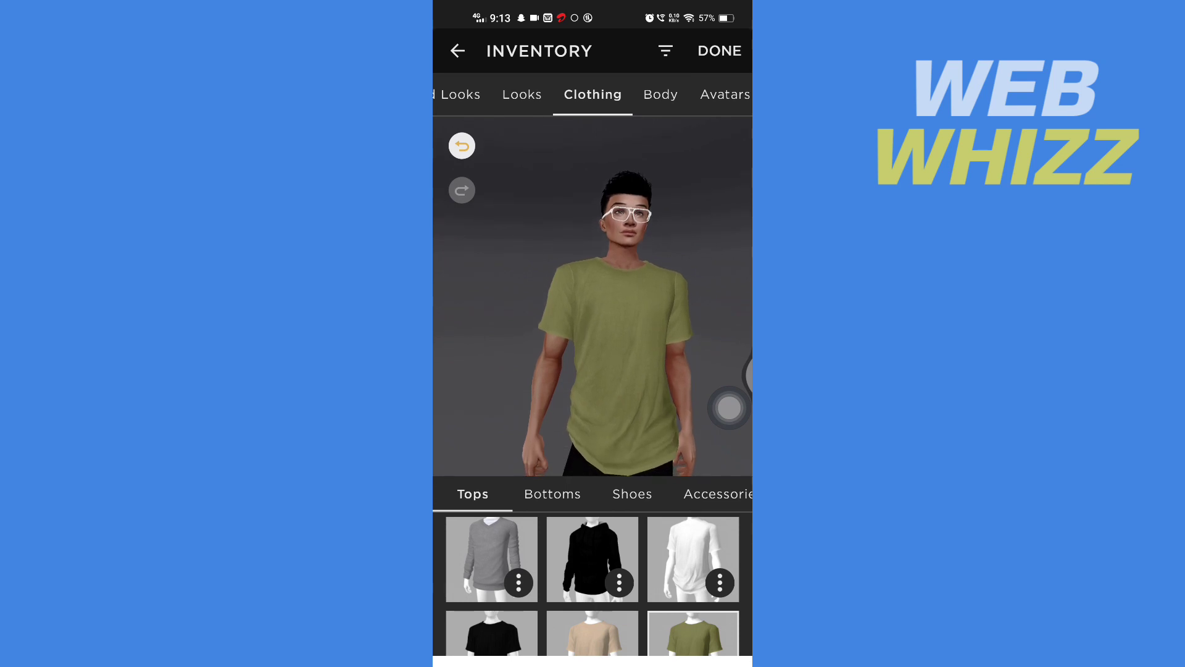
click(591, 95)
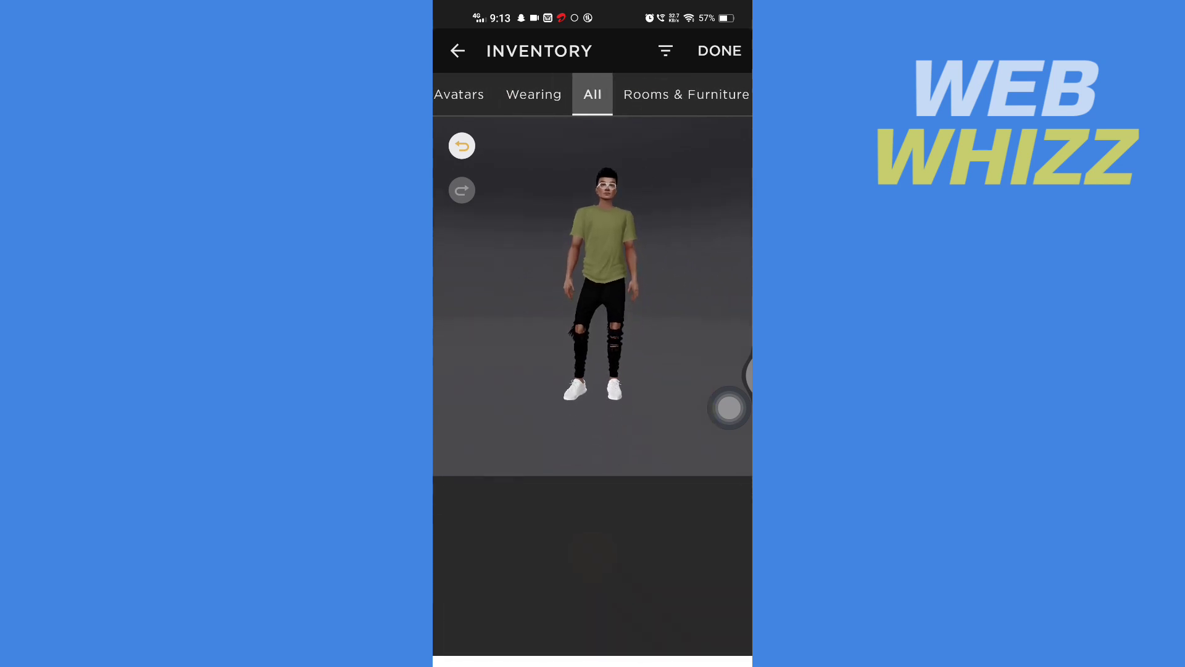
- Save the outfit as the profile look with DONE and go back to the profile page
click(685, 94)
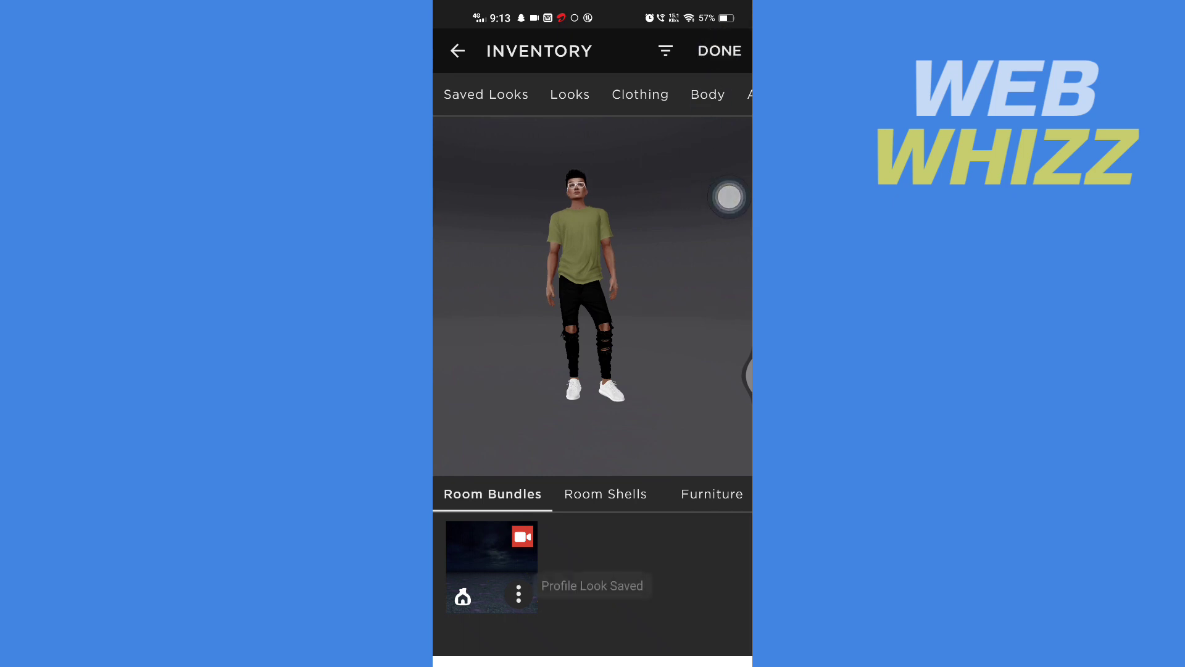
click(457, 51)
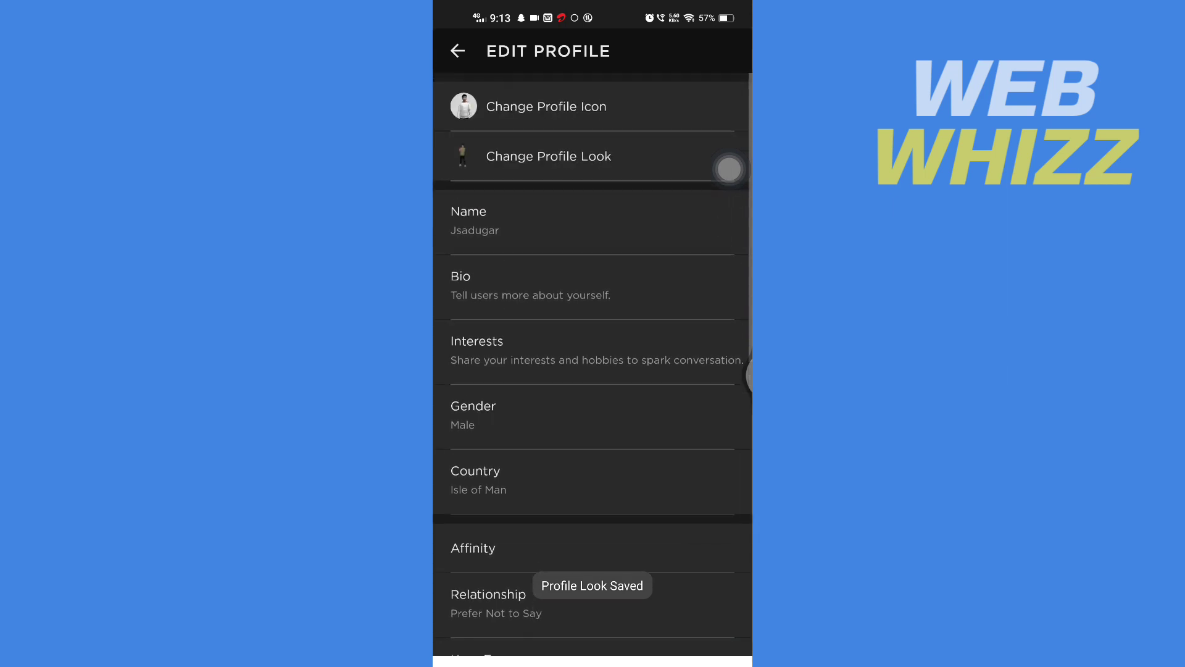
click(457, 51)
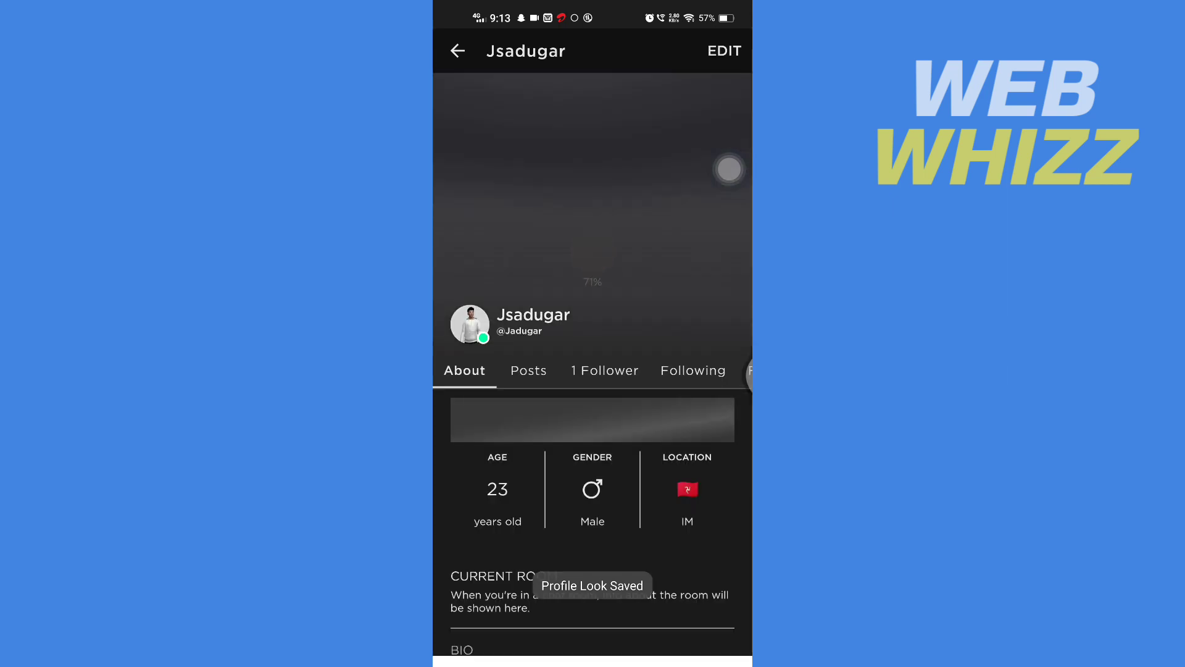